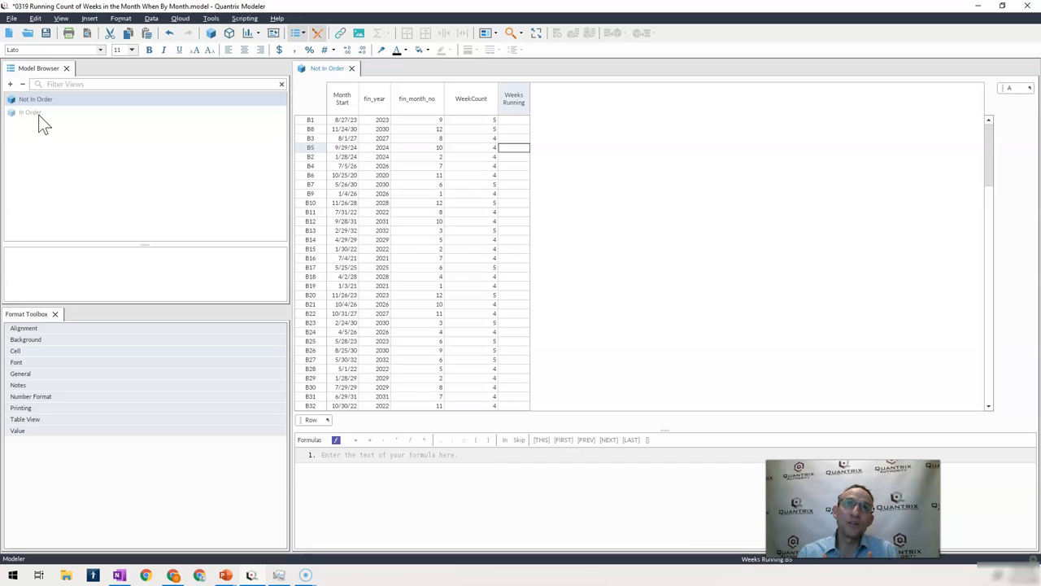
- Open the In Order view to review its Row[FIRST]..Row[THIS] running-sum formula
{"action": "left_click", "coordinate": [30, 111]}
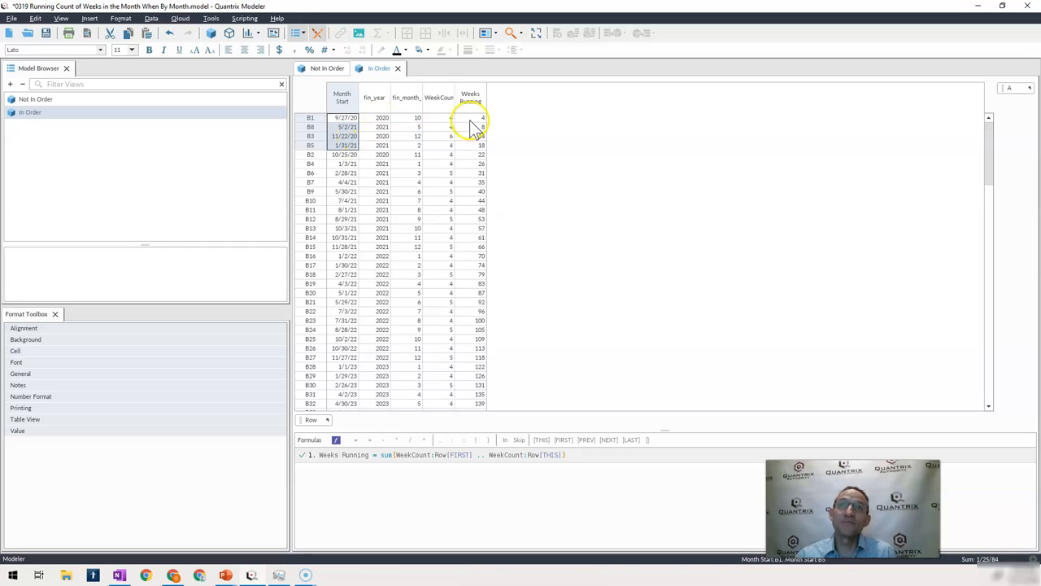
- Return to Not In Order, close the In Order view, and scroll its unsorted rows
{"action": "left_click", "coordinate": [326, 68]}
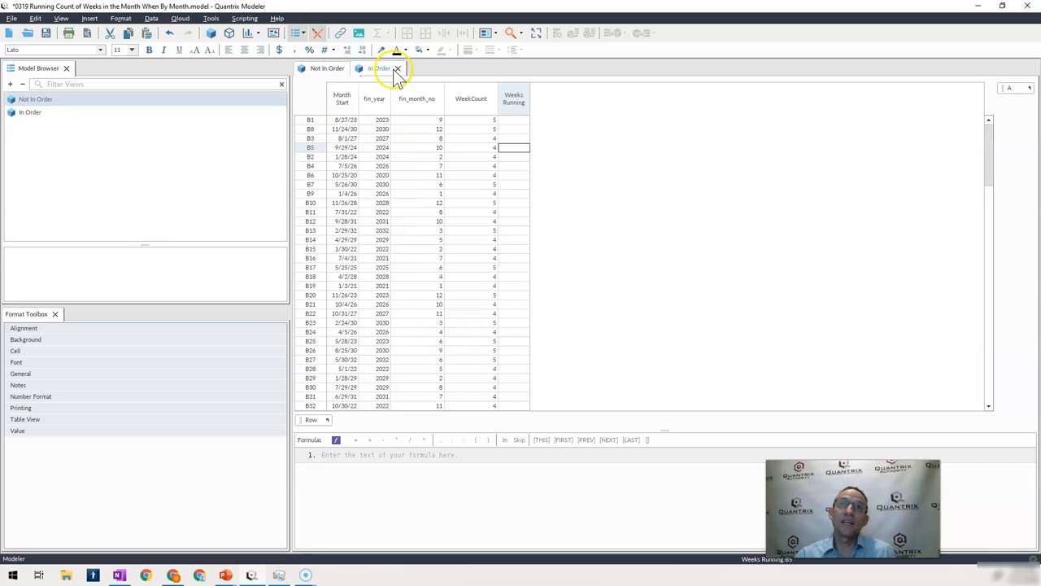
{"action": "left_click", "coordinate": [398, 69]}
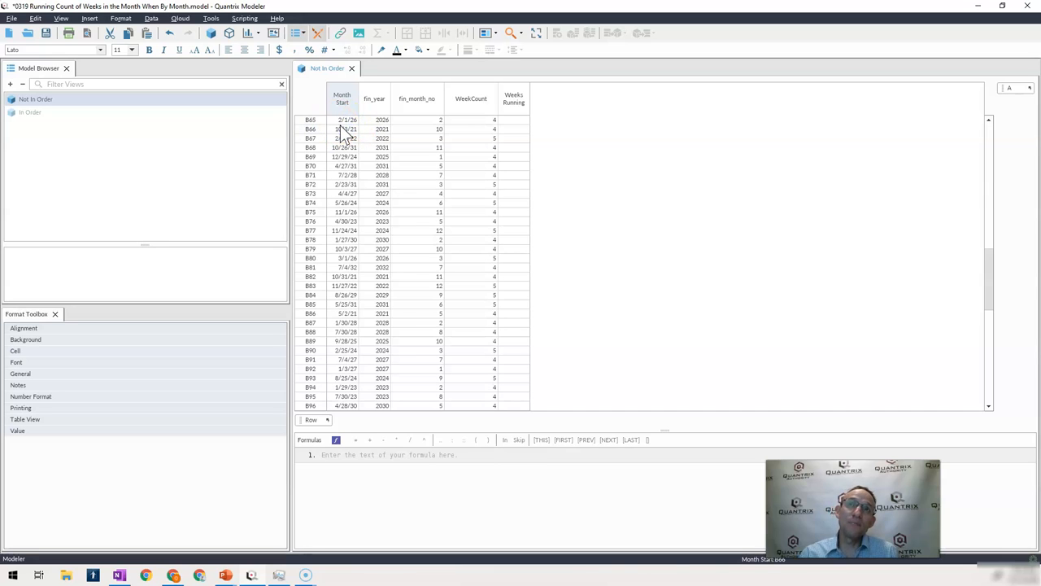
{"action": "scroll", "scroll_direction": "down", "scroll_amount": 3}
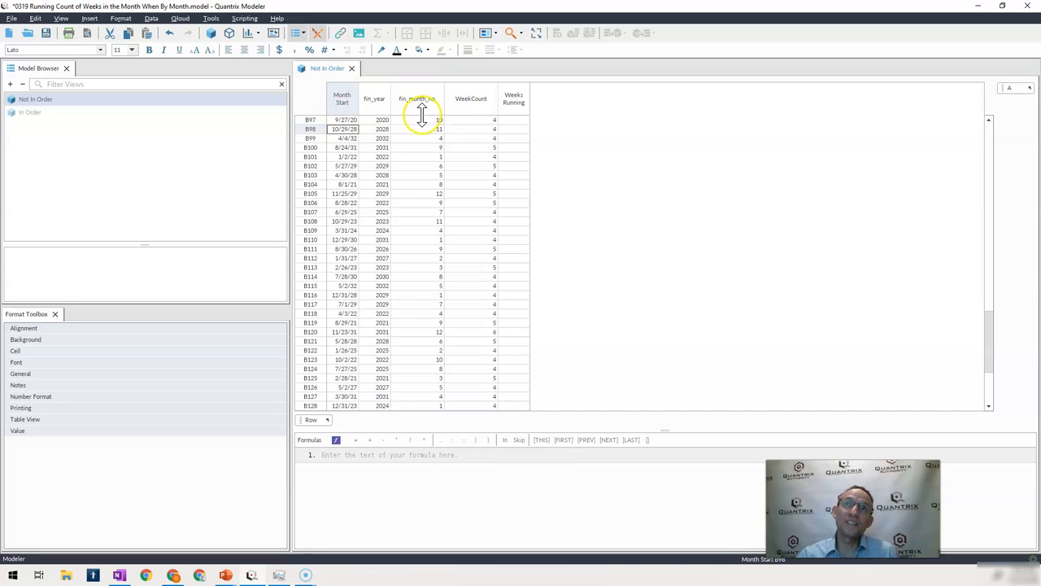
{"action": "left_click", "coordinate": [471, 98]}
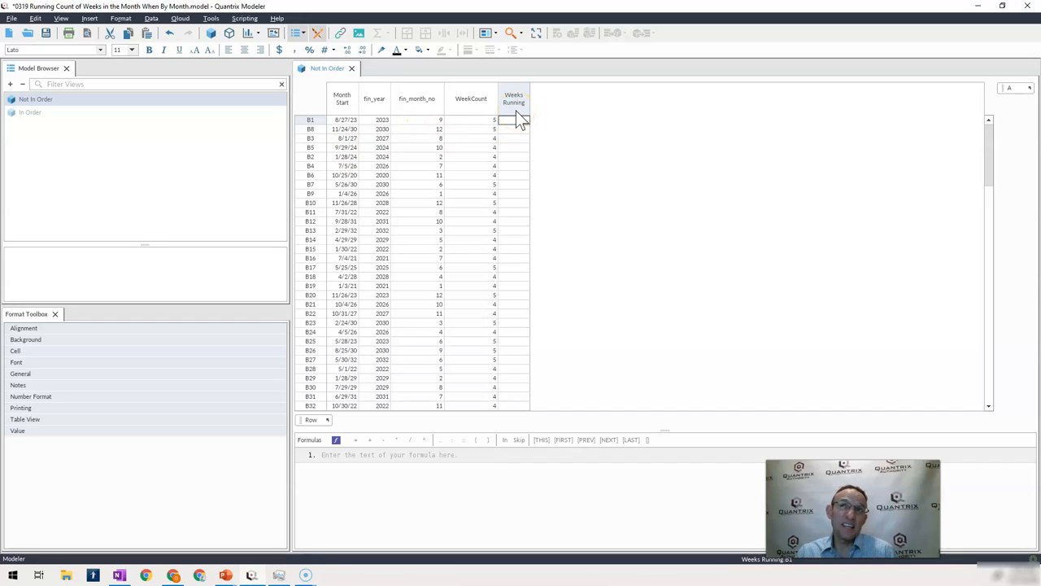
- Fill Weeks Running with =sum(selectlessthan(WeekCount:Row, Month Start:Row, Month Start, 1))
{"action": "left_click", "coordinate": [513, 98]}
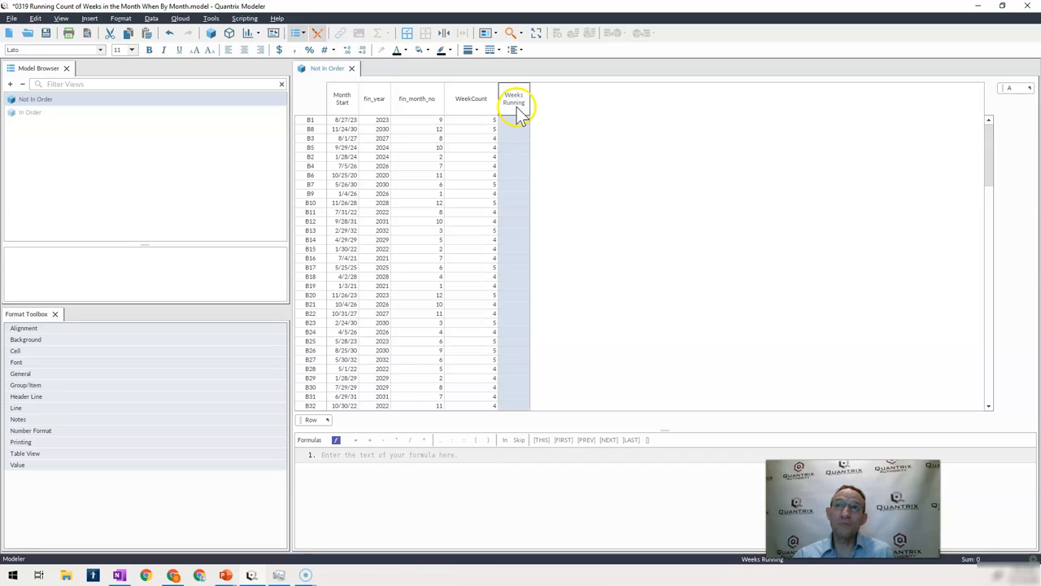
{"action": "mouse_move", "coordinate": [541, 167]}
{"action": "type", "text": "Weeks Running = sum("}
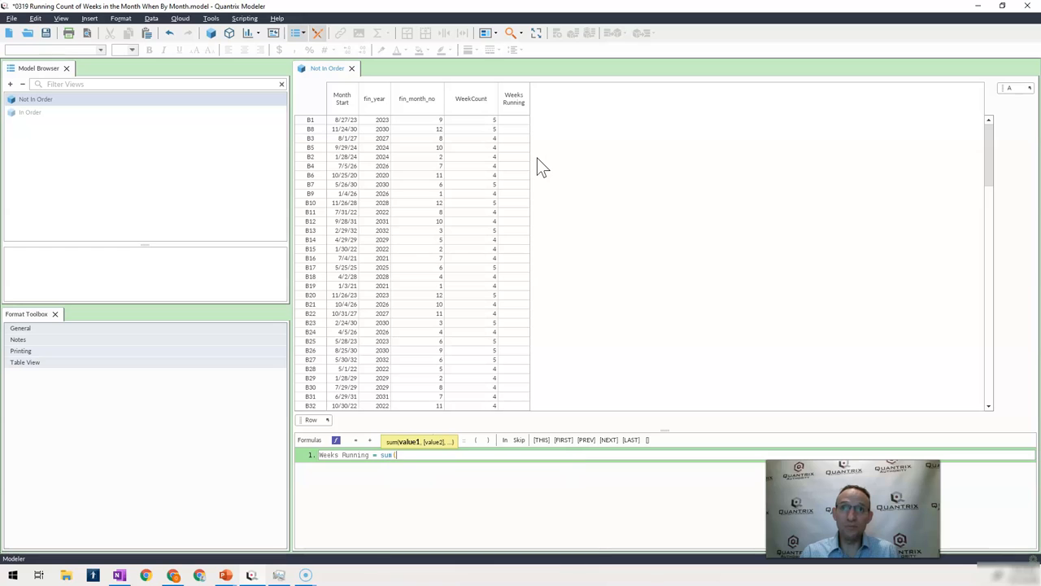
{"action": "type", "text": "selectlessthan("}
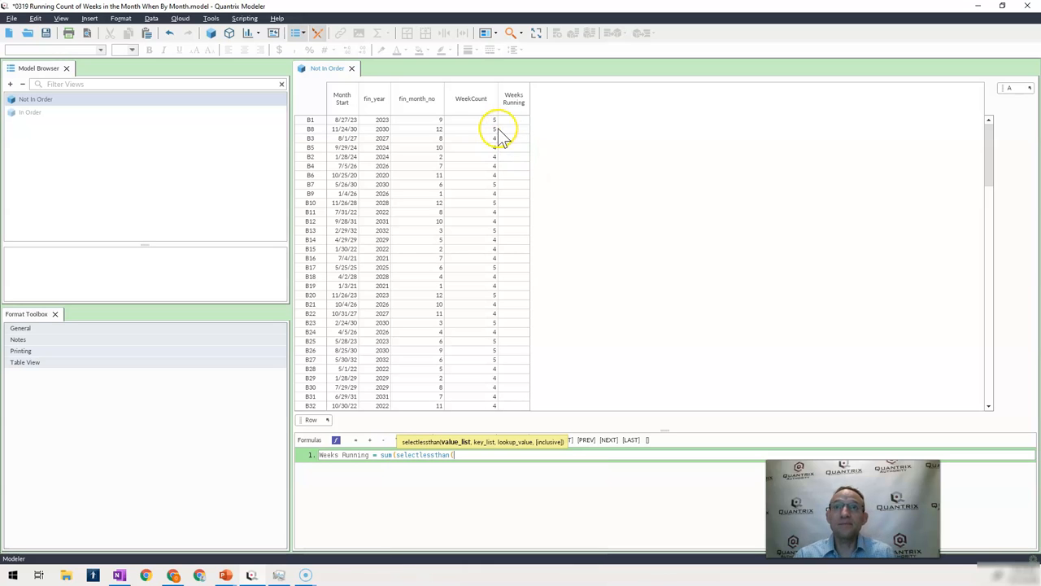
{"action": "left_click", "coordinate": [471, 98]}
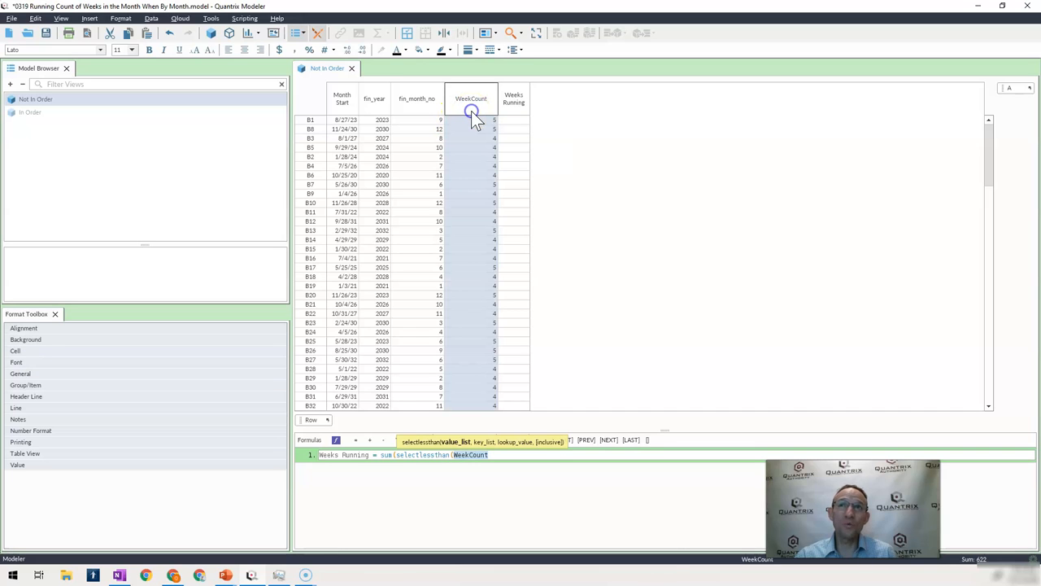
{"action": "type", "text": ":Row,"}
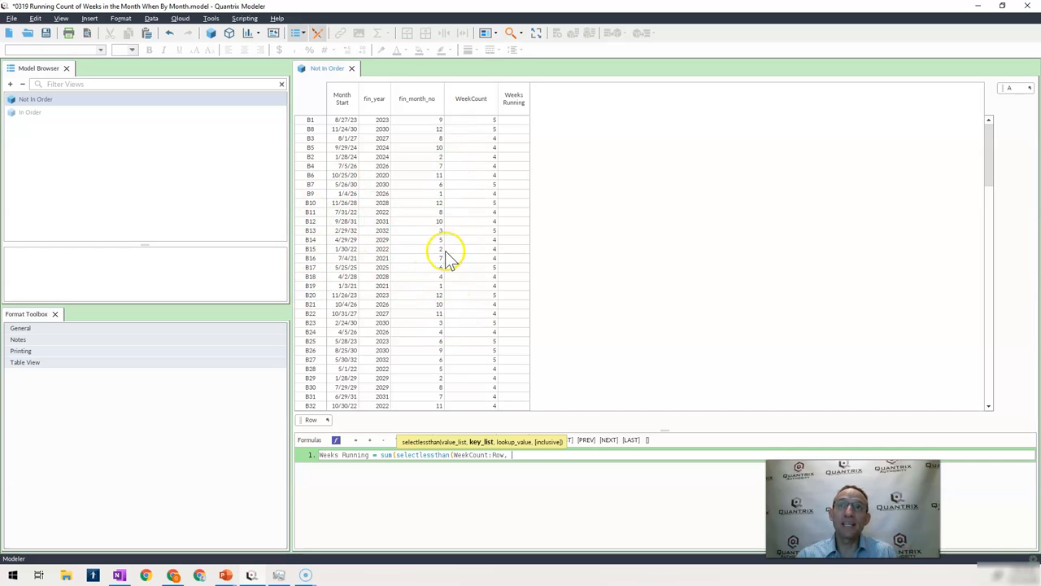
{"action": "left_click", "coordinate": [341, 98]}
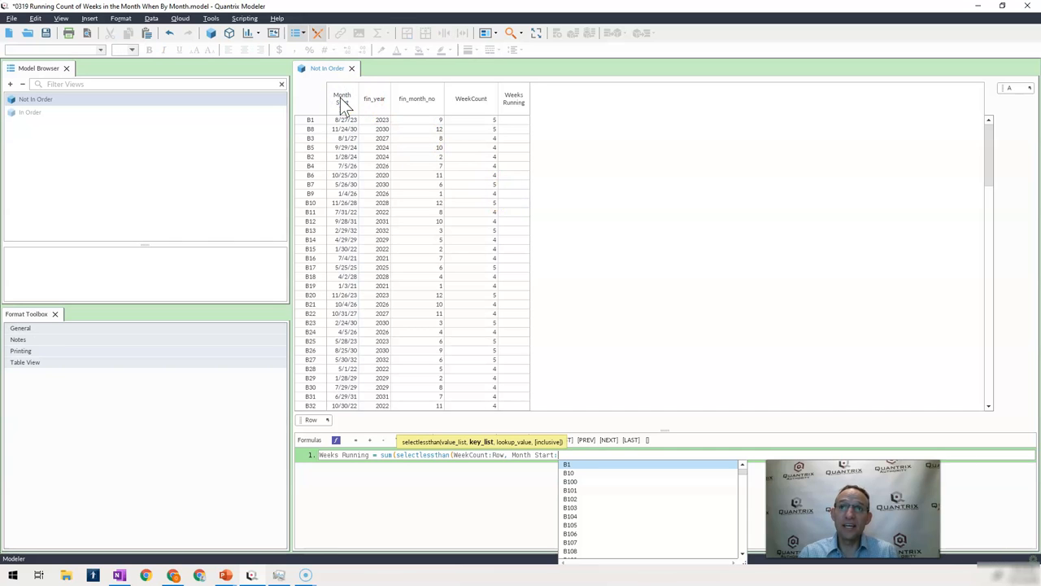
{"action": "type", "text": "Row,"}
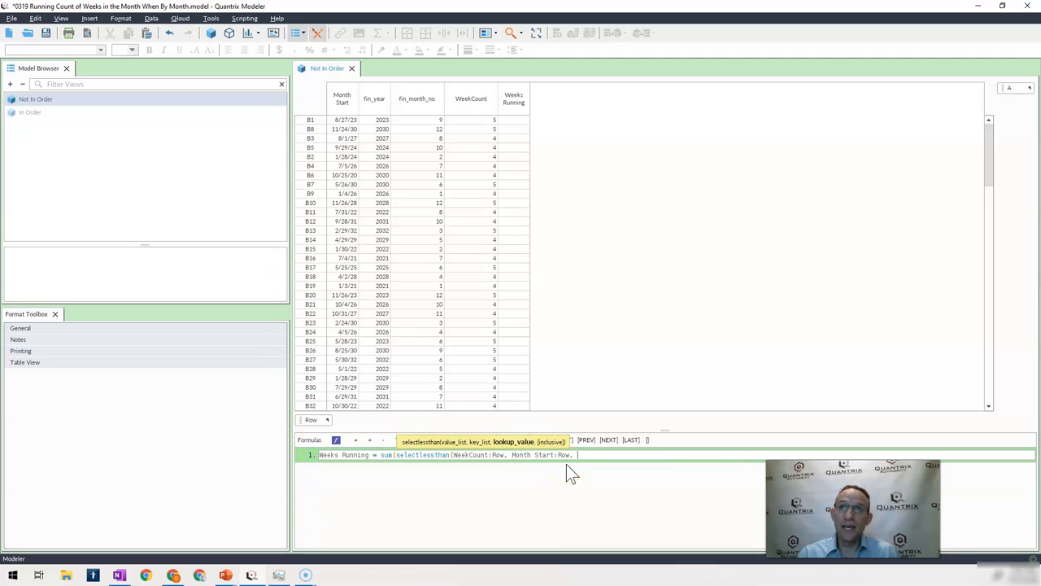
{"action": "left_click", "coordinate": [342, 98]}
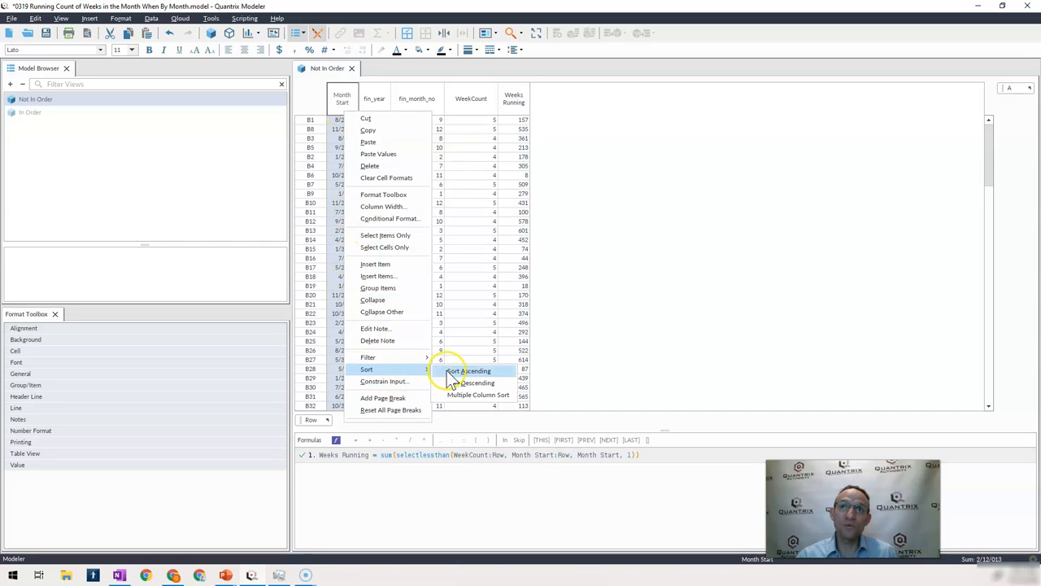
- Sort rows ascending by Month Start and check the running totals 4, 8, 14
{"action": "left_click", "coordinate": [471, 370]}
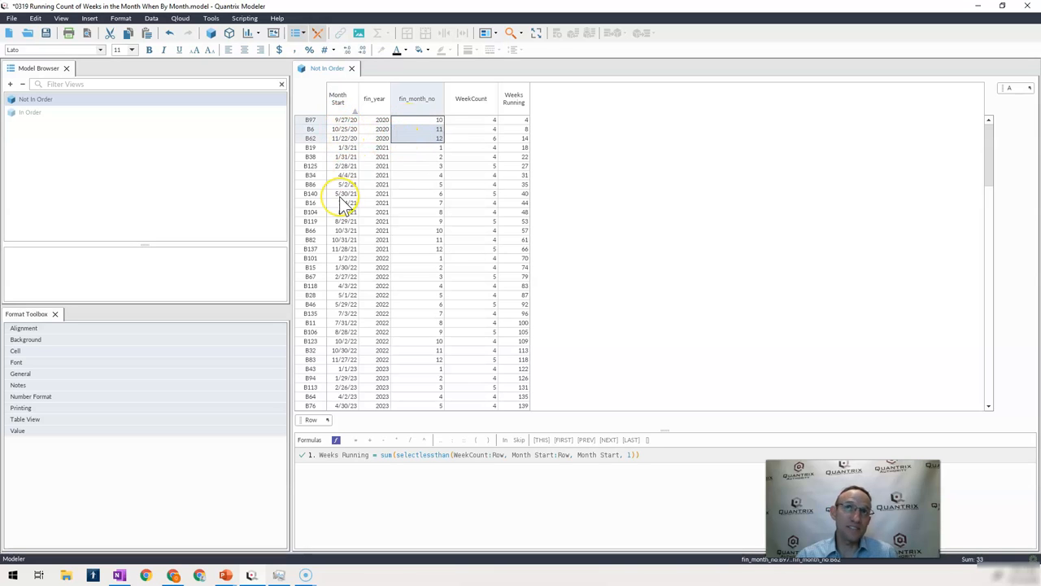
{"action": "mouse_move", "coordinate": [468, 126]}
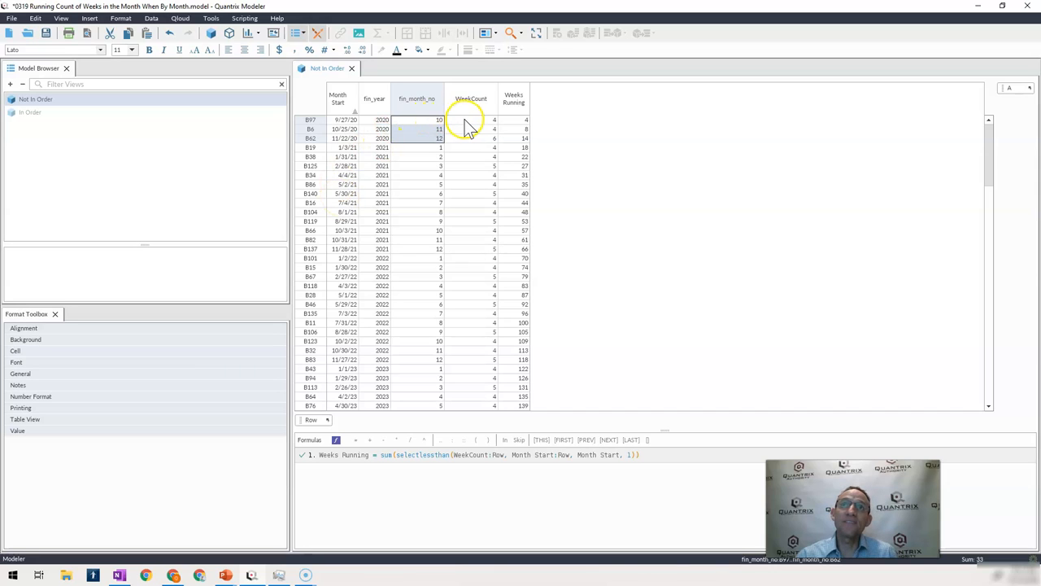
{"action": "left_click", "coordinate": [471, 128]}
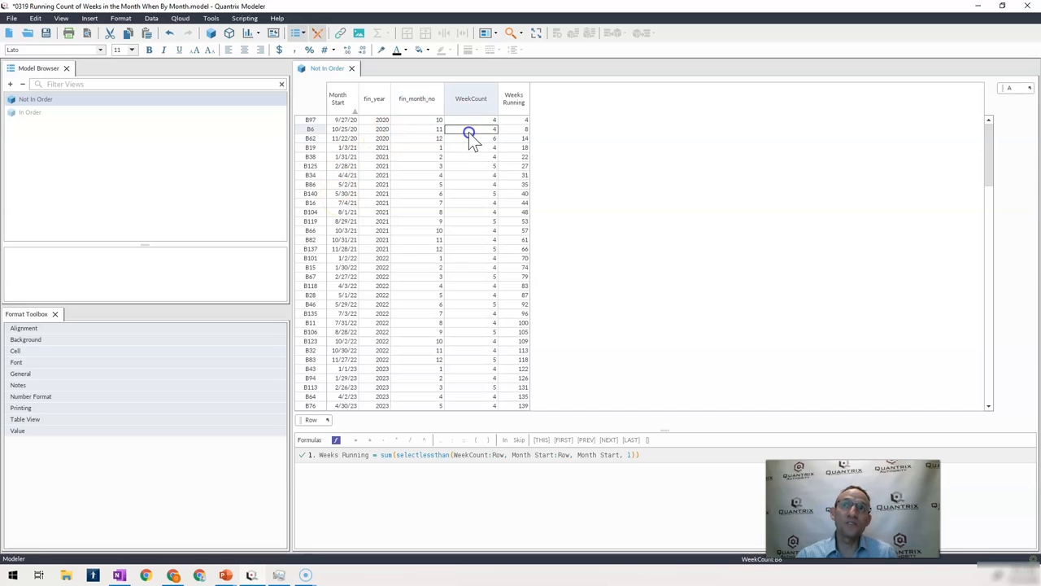
{"action": "left_click", "coordinate": [514, 119]}
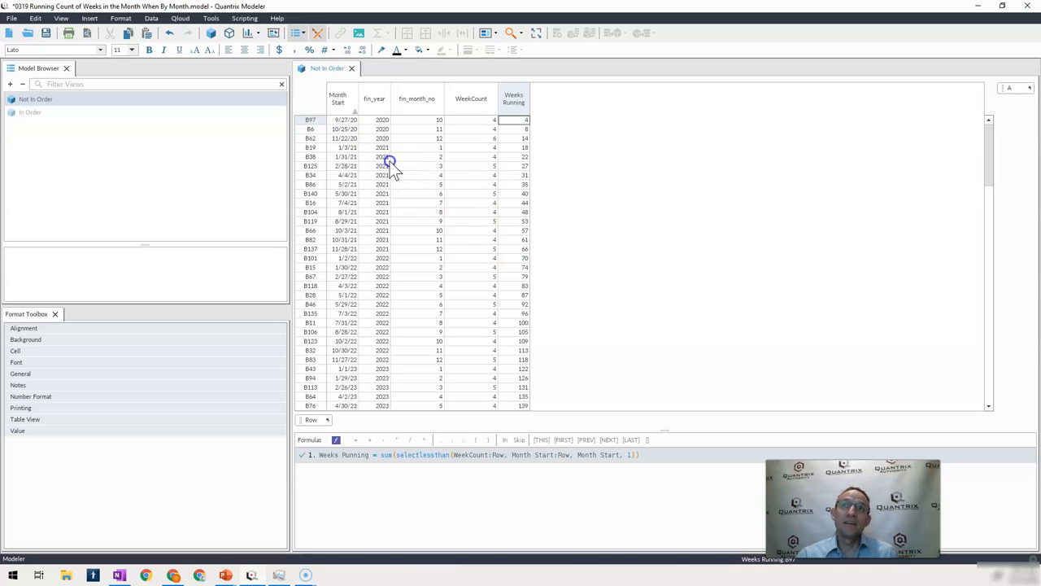
{"action": "mouse_move", "coordinate": [531, 252]}
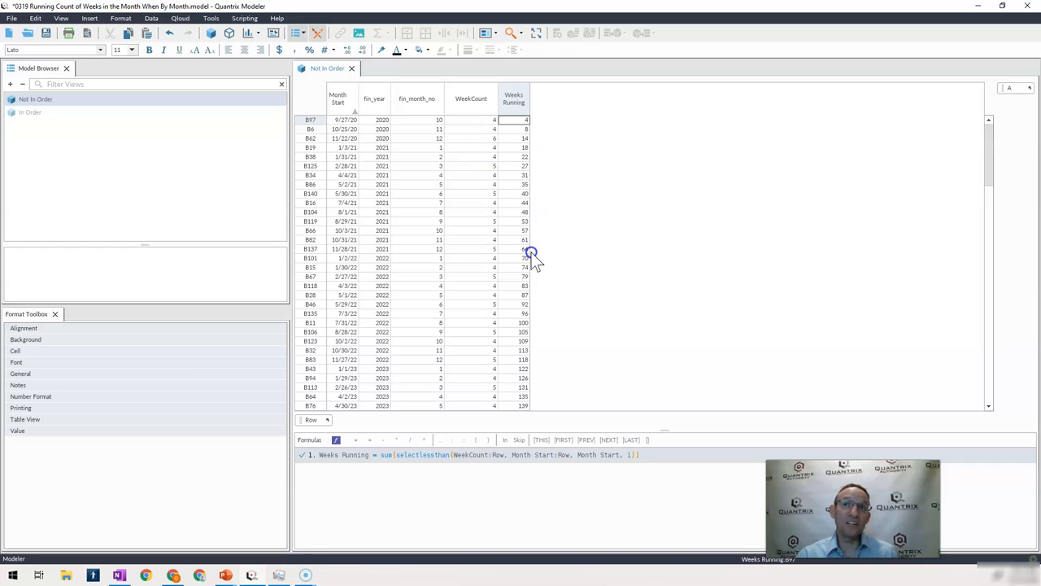
- Clear the Month Start sort to restore the original row order
{"action": "right_click", "coordinate": [340, 98]}
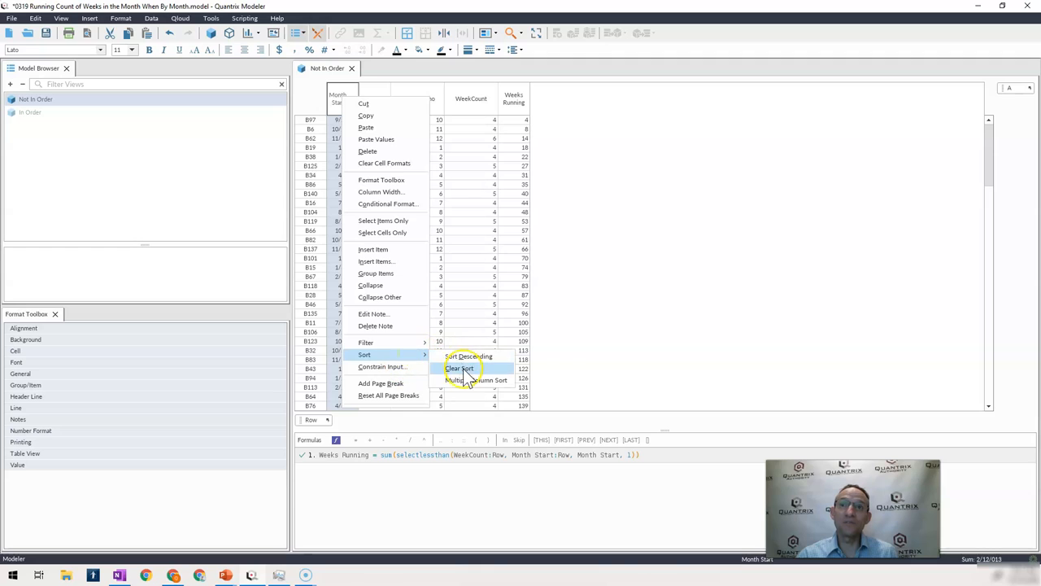
{"action": "left_click", "coordinate": [459, 367]}
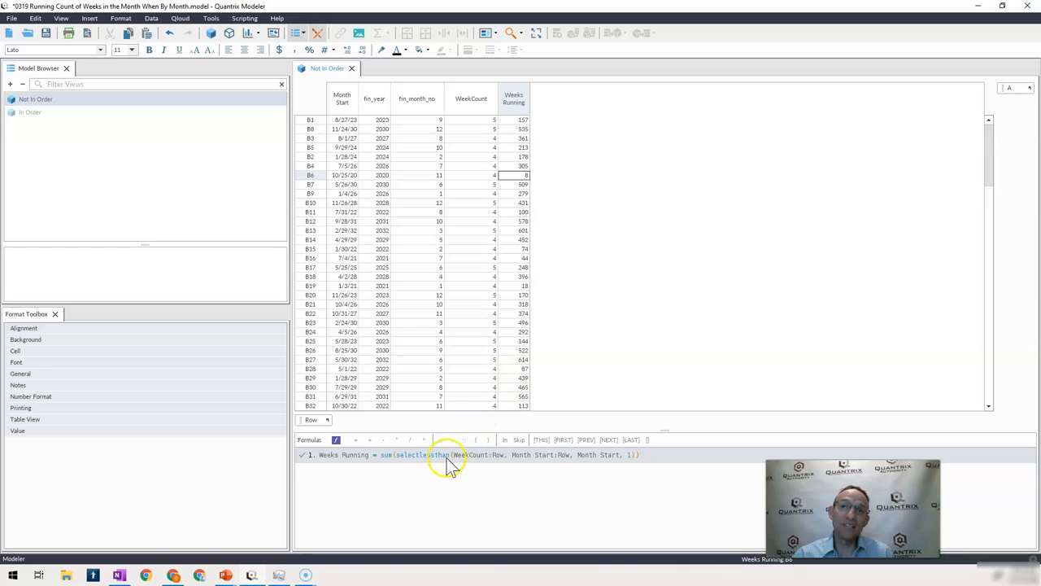
{"action": "mouse_move", "coordinate": [492, 460]}
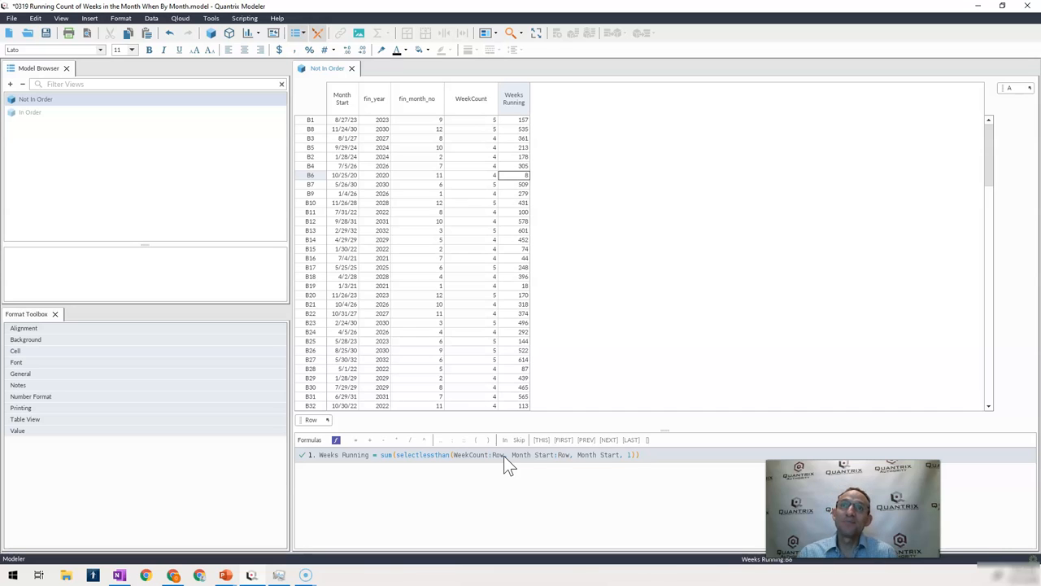
- Reopen the In Order view and inspect row B2's Weeks Running total
{"action": "left_click", "coordinate": [30, 112]}
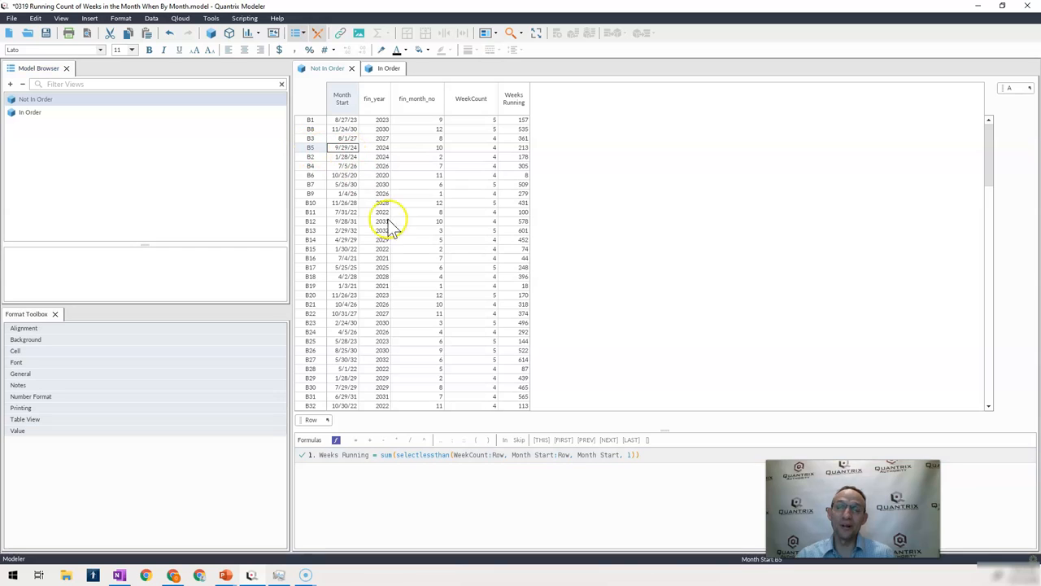
{"action": "mouse_move", "coordinate": [399, 249]}
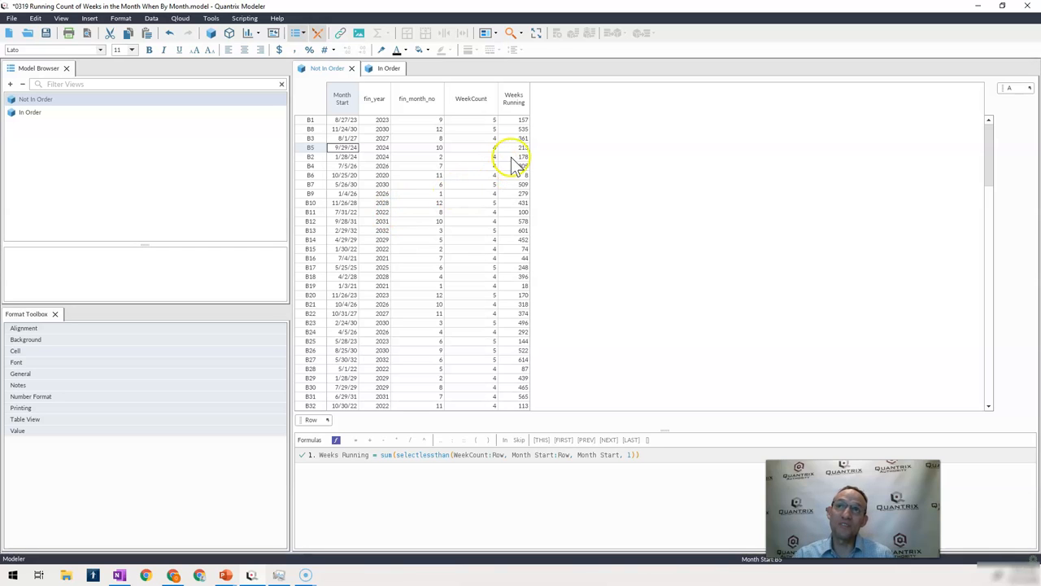
{"action": "left_click", "coordinate": [514, 156]}
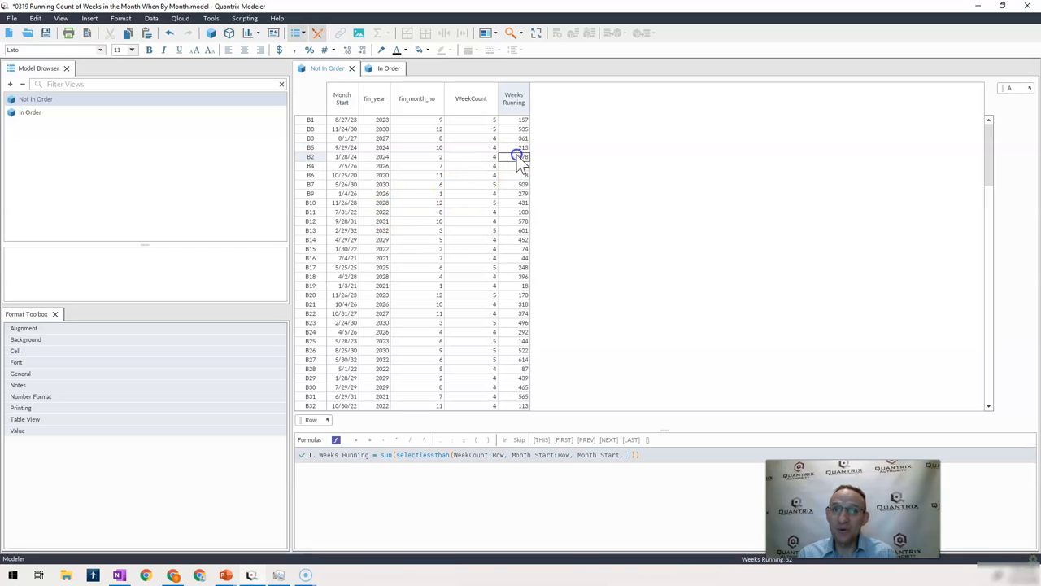